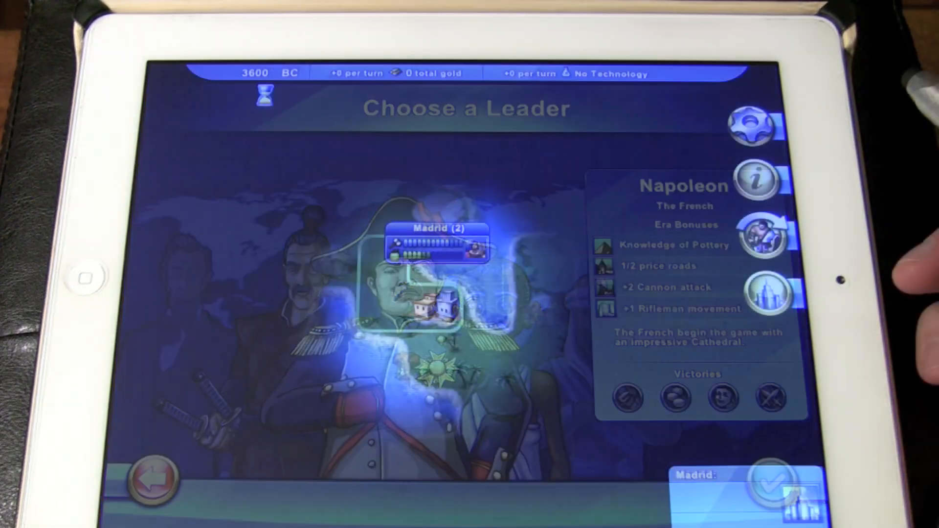
Dismiss the Choose a Leader overview to return to the map view of Madrid.
click(768, 485)
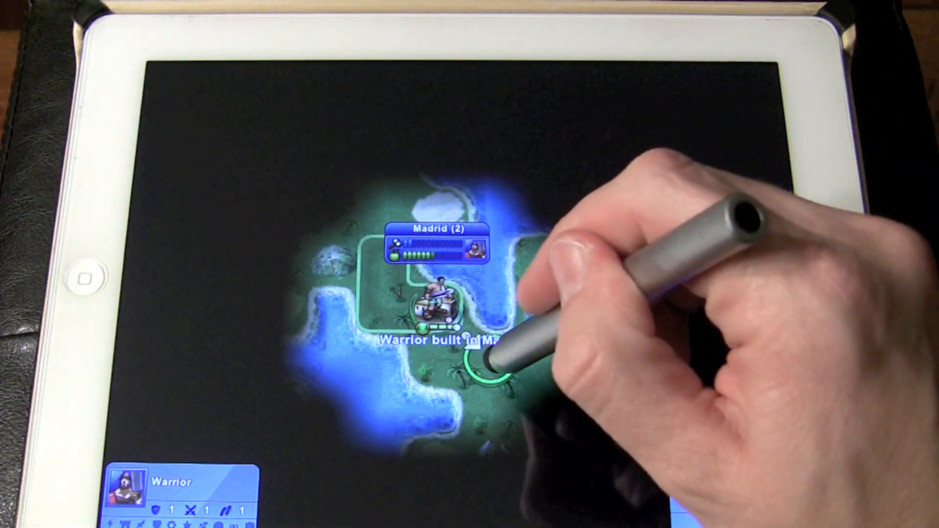